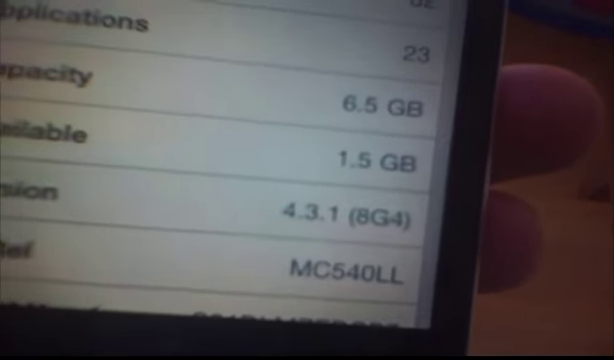
scroll("down", 3)
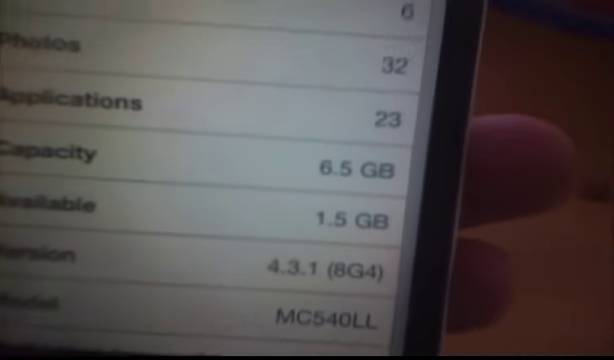